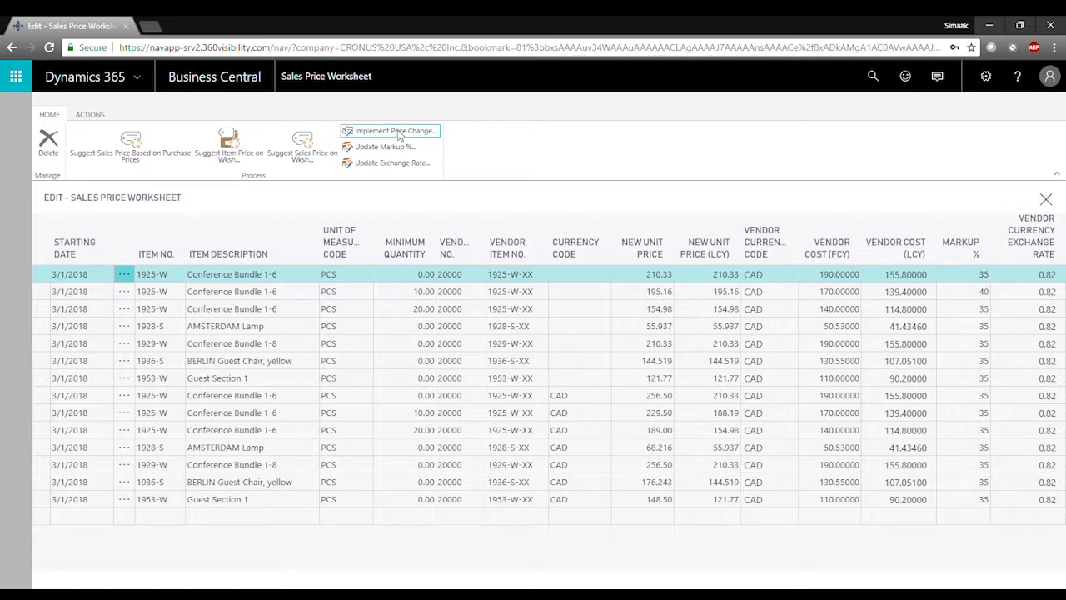
# Step: Start Implement Price Change and filter Item No. to 1925-W
pyautogui.click(393, 130)
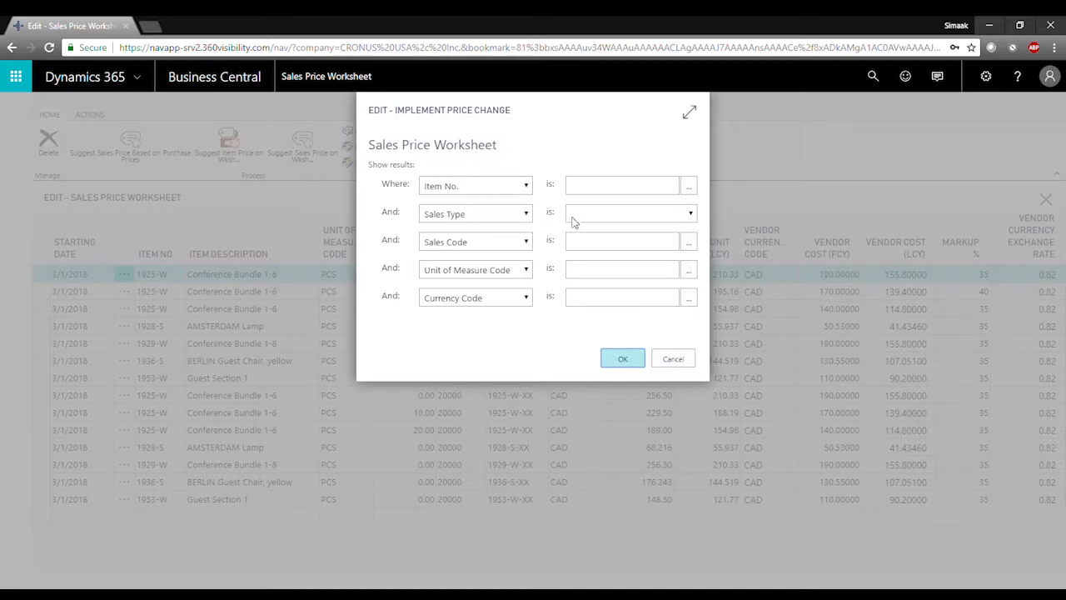
pyautogui.click(619, 185)
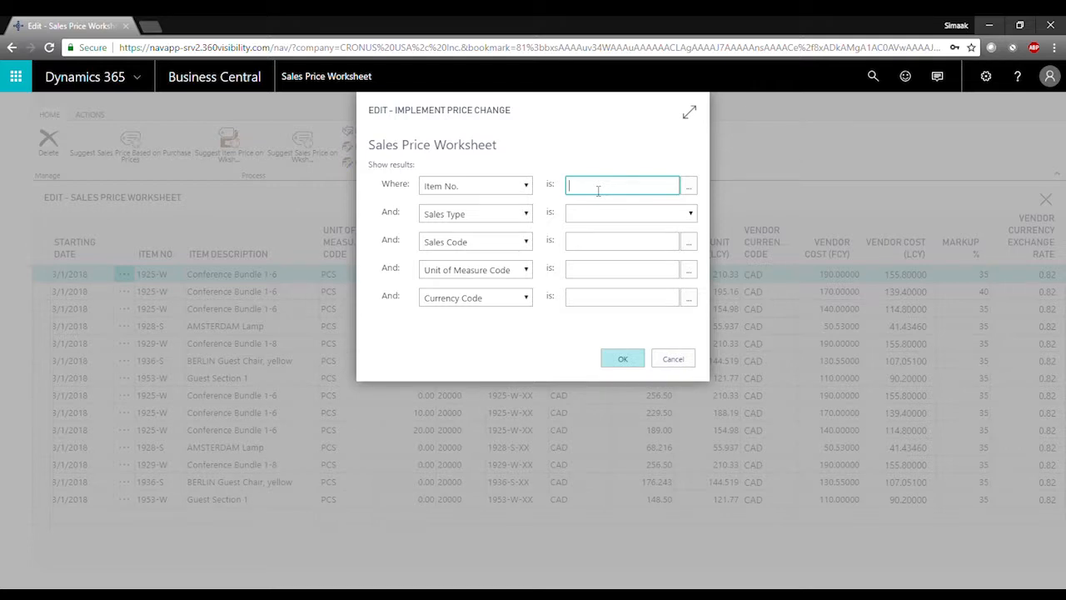
pyautogui.write('1925')
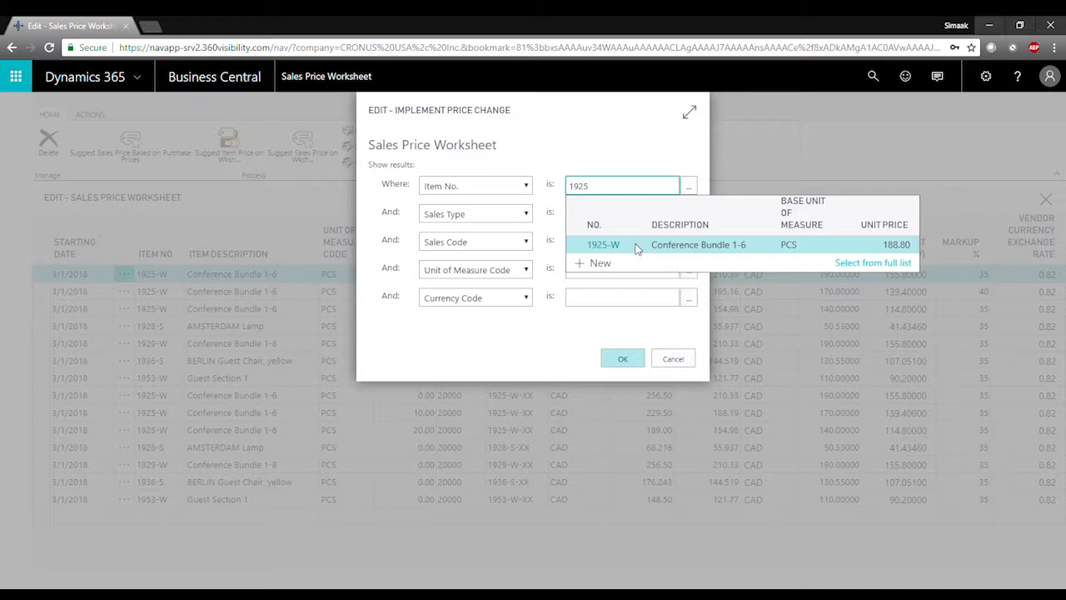
pyautogui.click(603, 243)
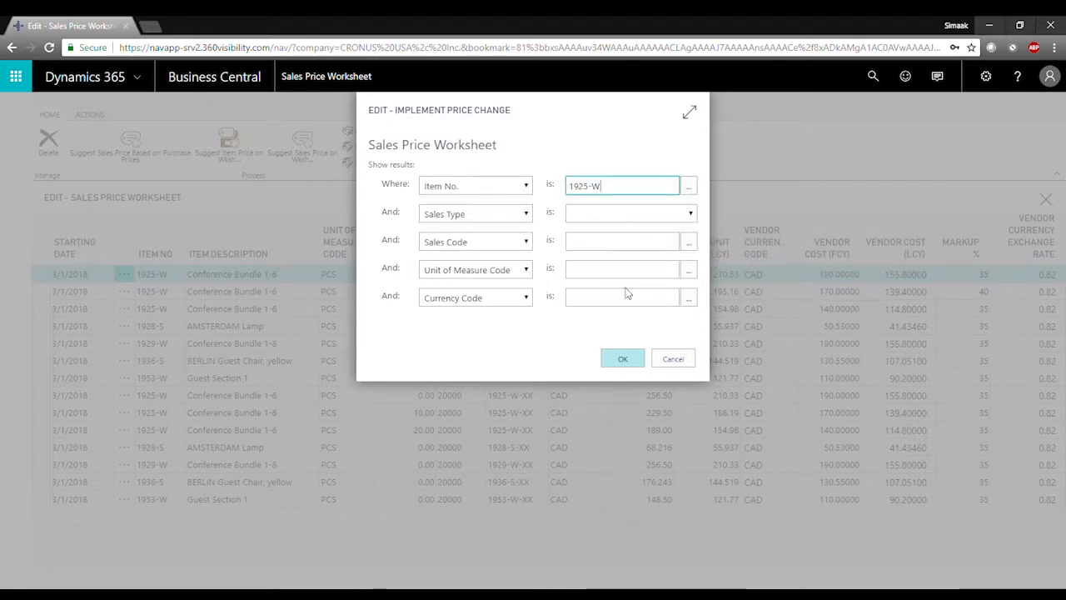
# Step: Confirm implementing prices for 1925-W and keep the suggestion lines in the worksheet
pyautogui.click(623, 359)
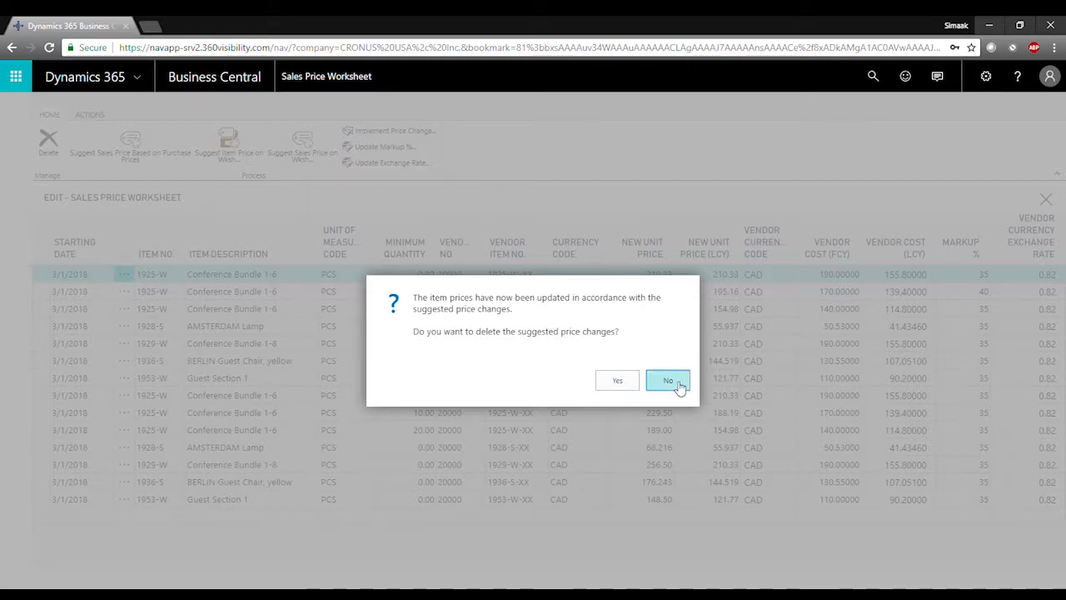
pyautogui.click(666, 380)
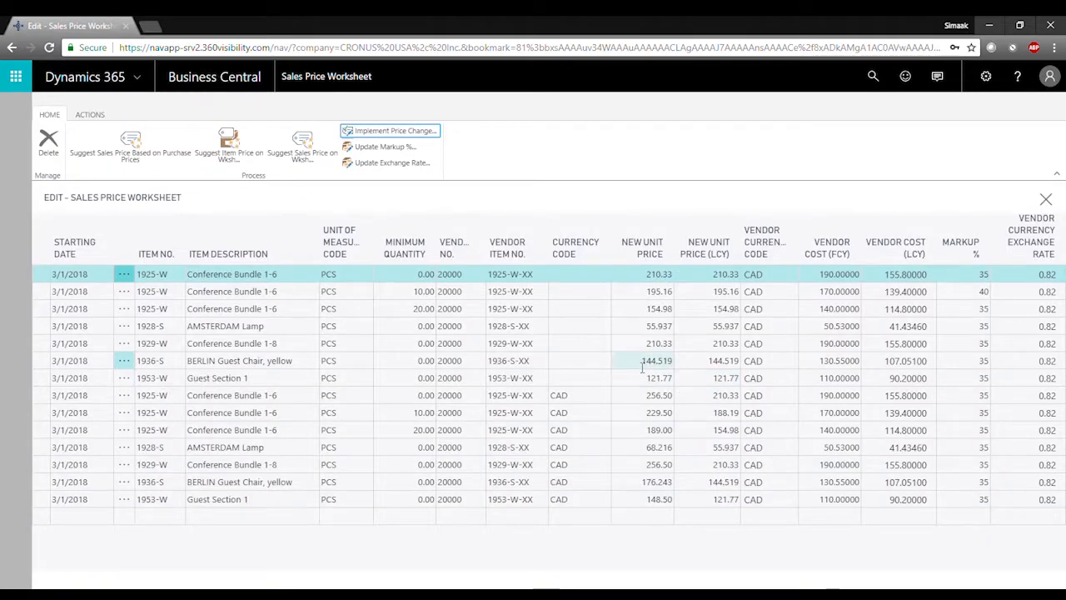
# Step: Open item 1925-W's card and view its Sales Prices list with updated unit prices
pyautogui.click(153, 274)
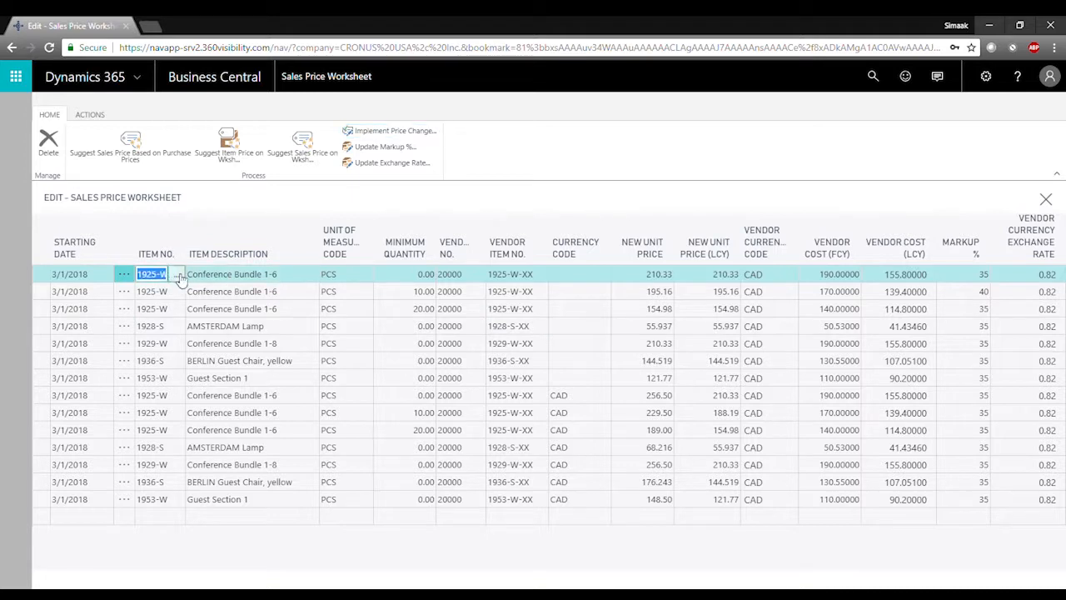
pyautogui.click(176, 274)
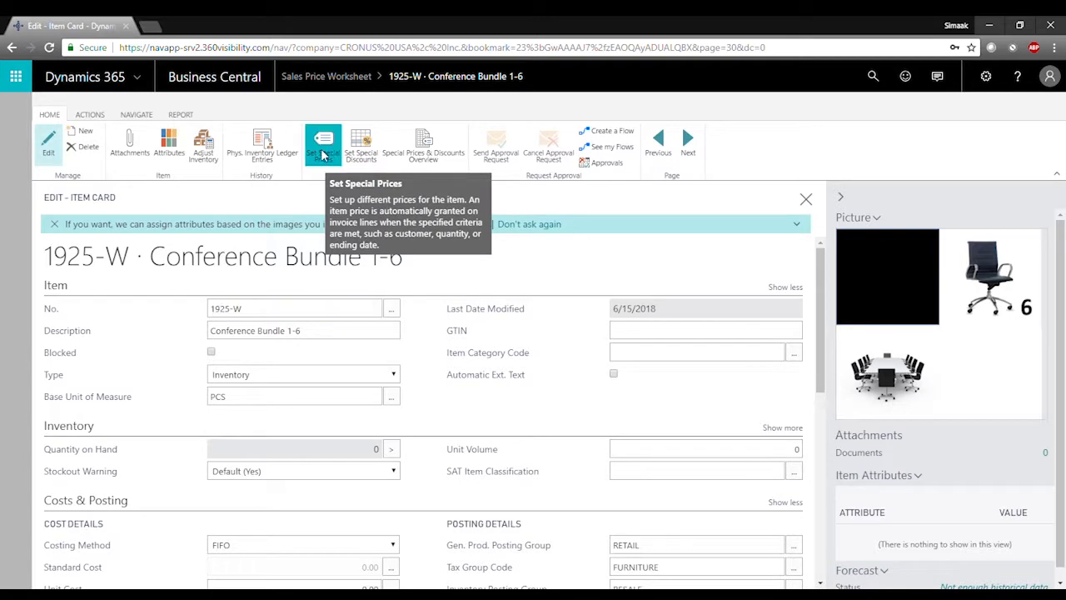
pyautogui.click(324, 144)
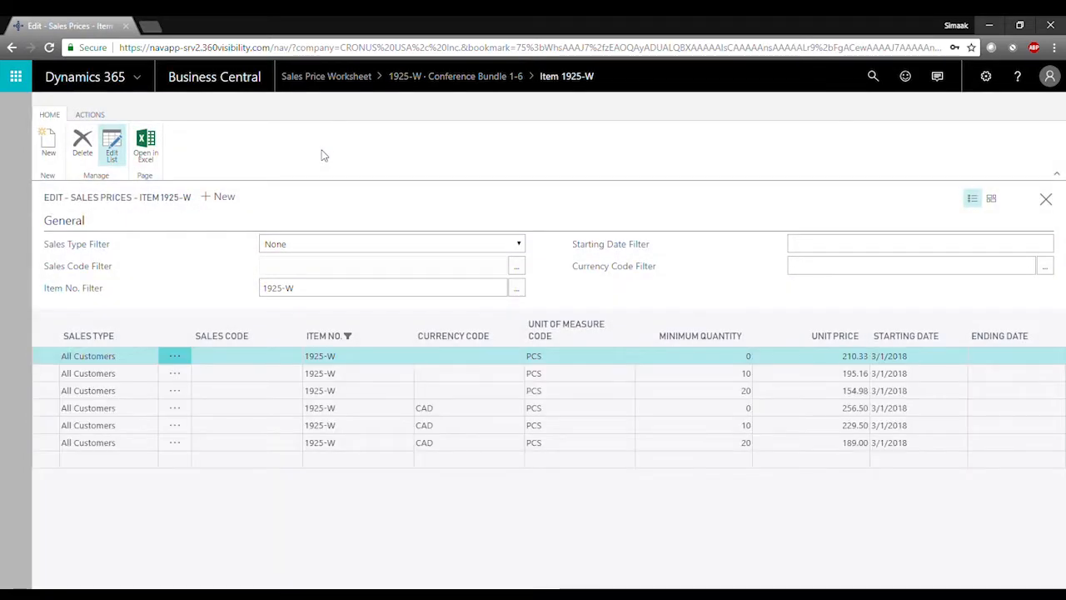